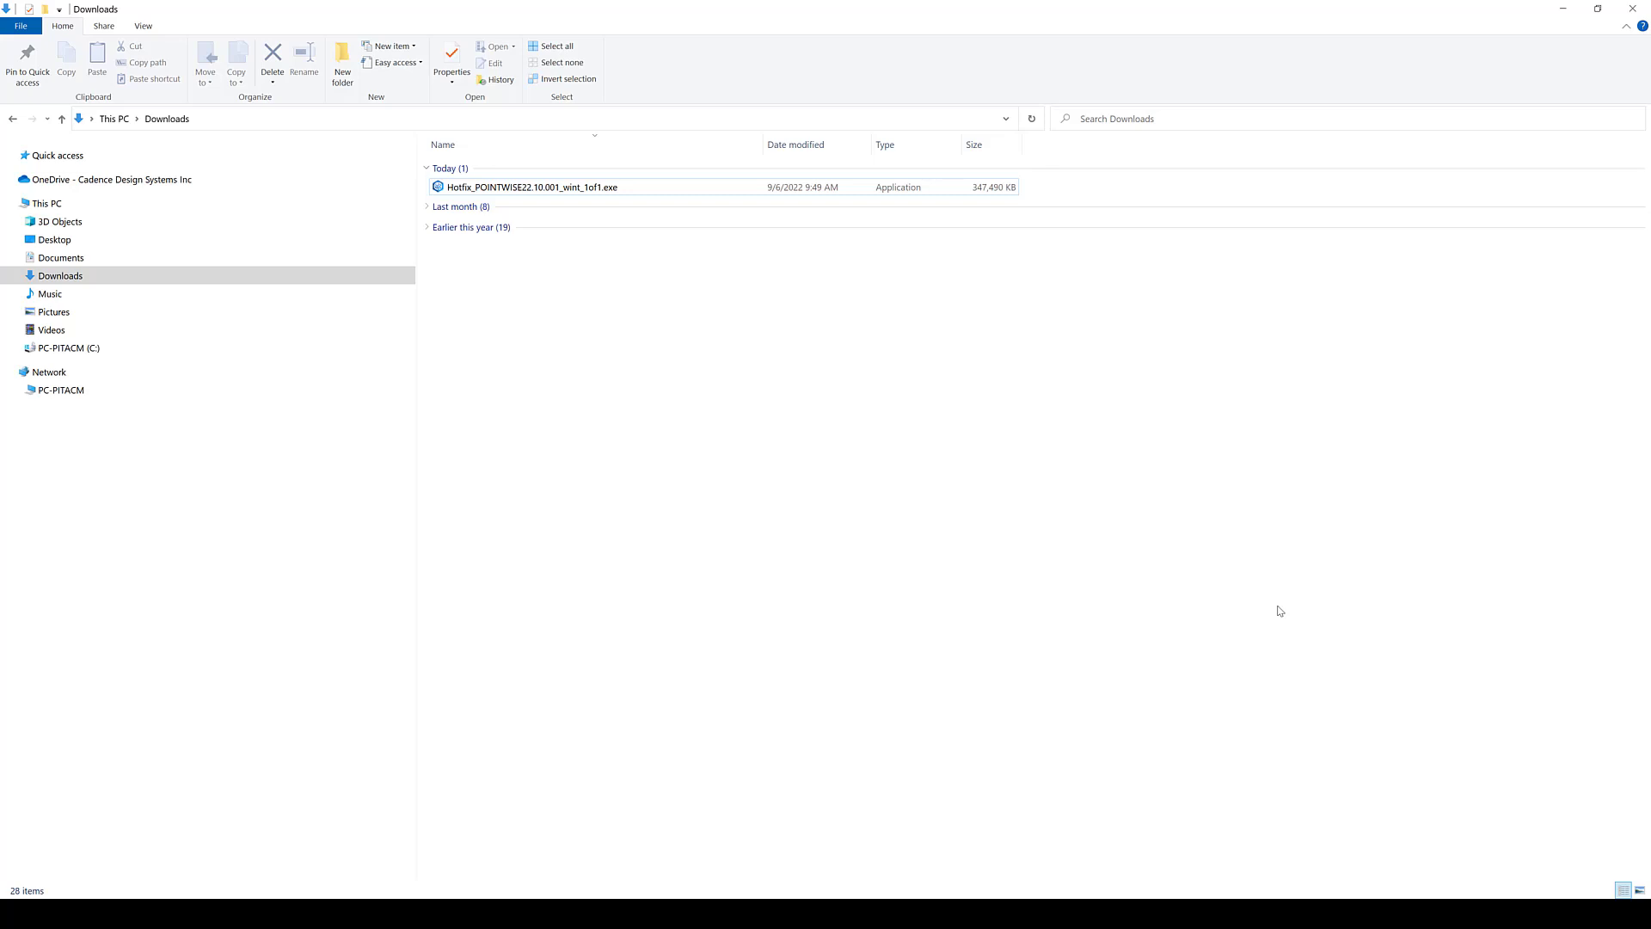
pyautogui.moveTo(1083, 556)
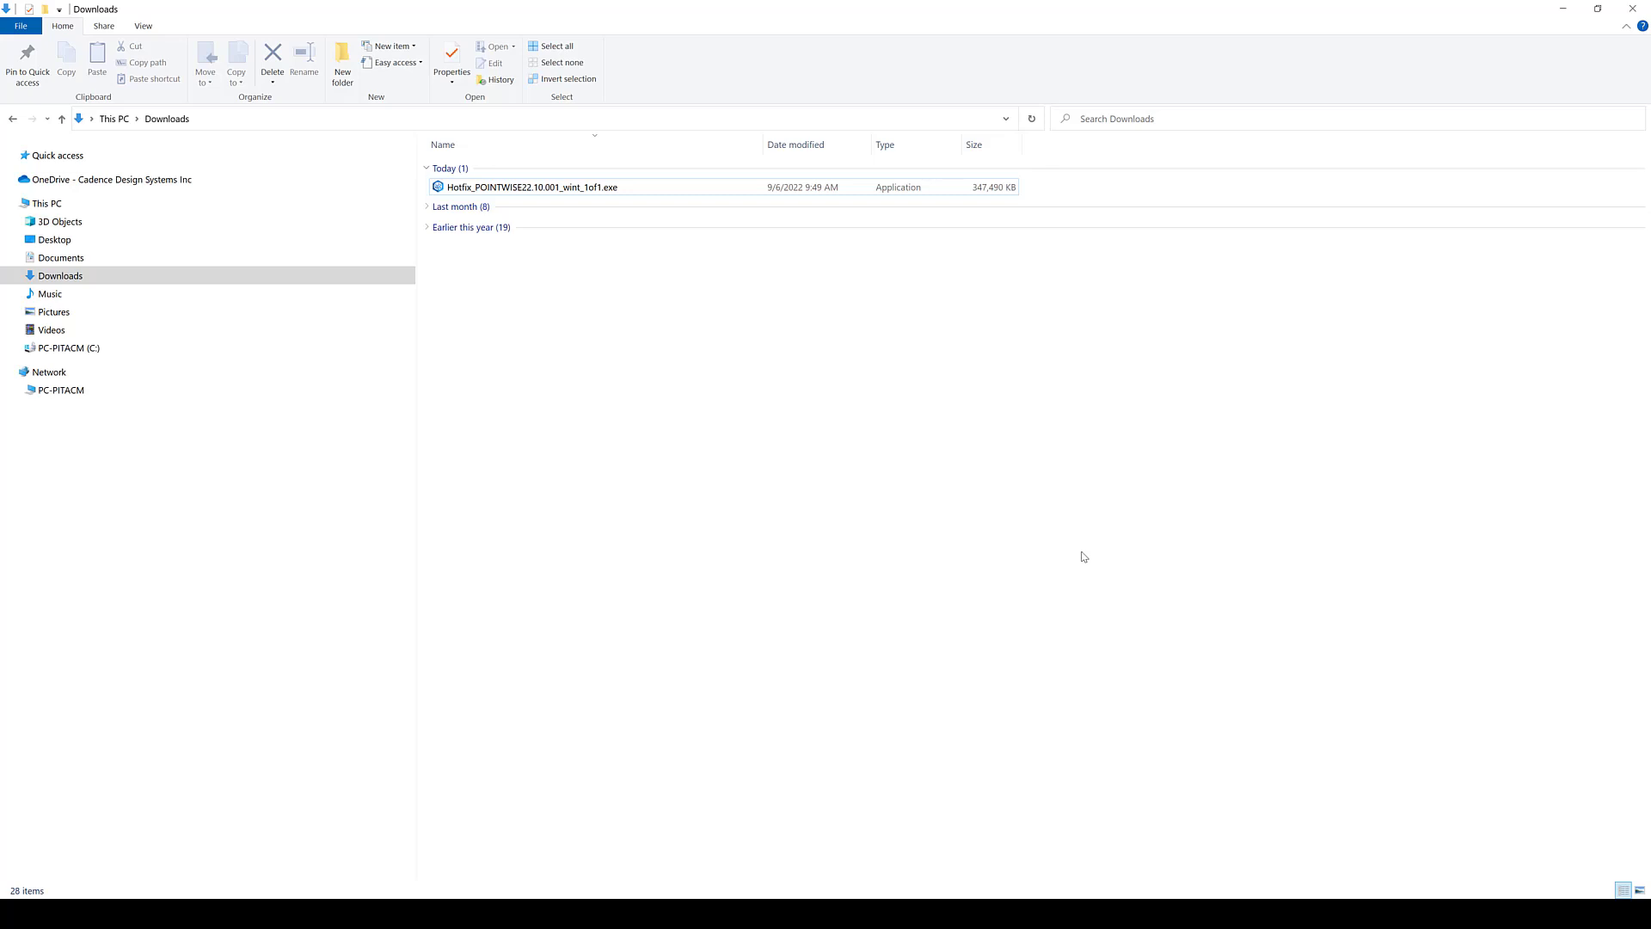
# - Select and run the Hotfix_POINTWISE installer from Downloads
pyautogui.click(531, 186)
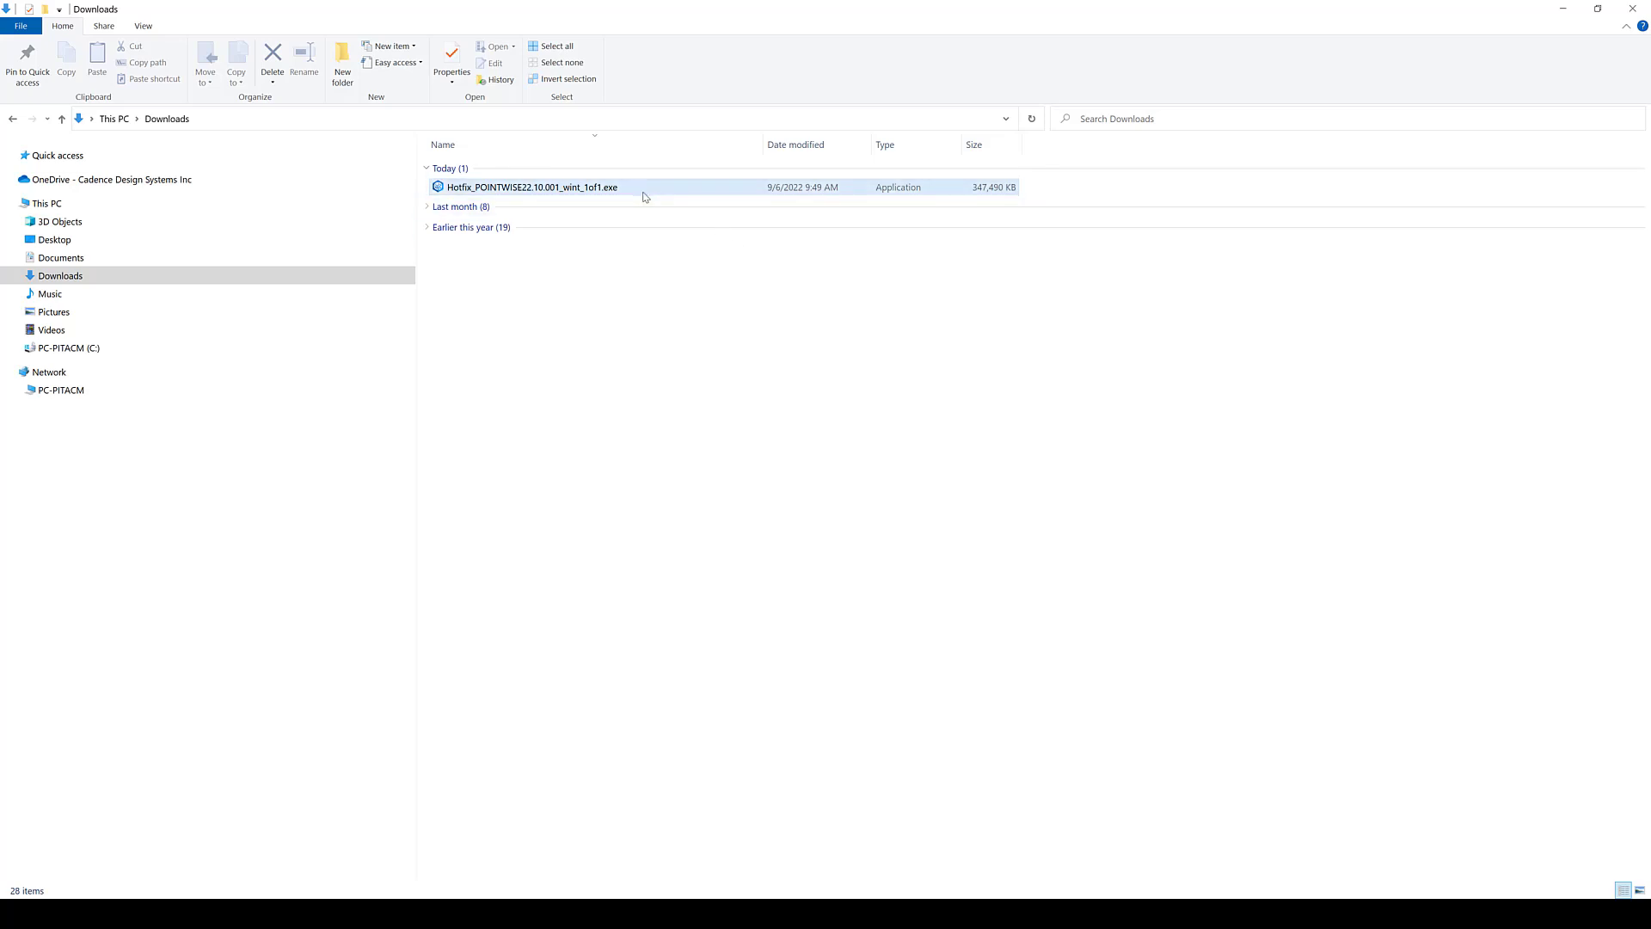
pyautogui.click(532, 187)
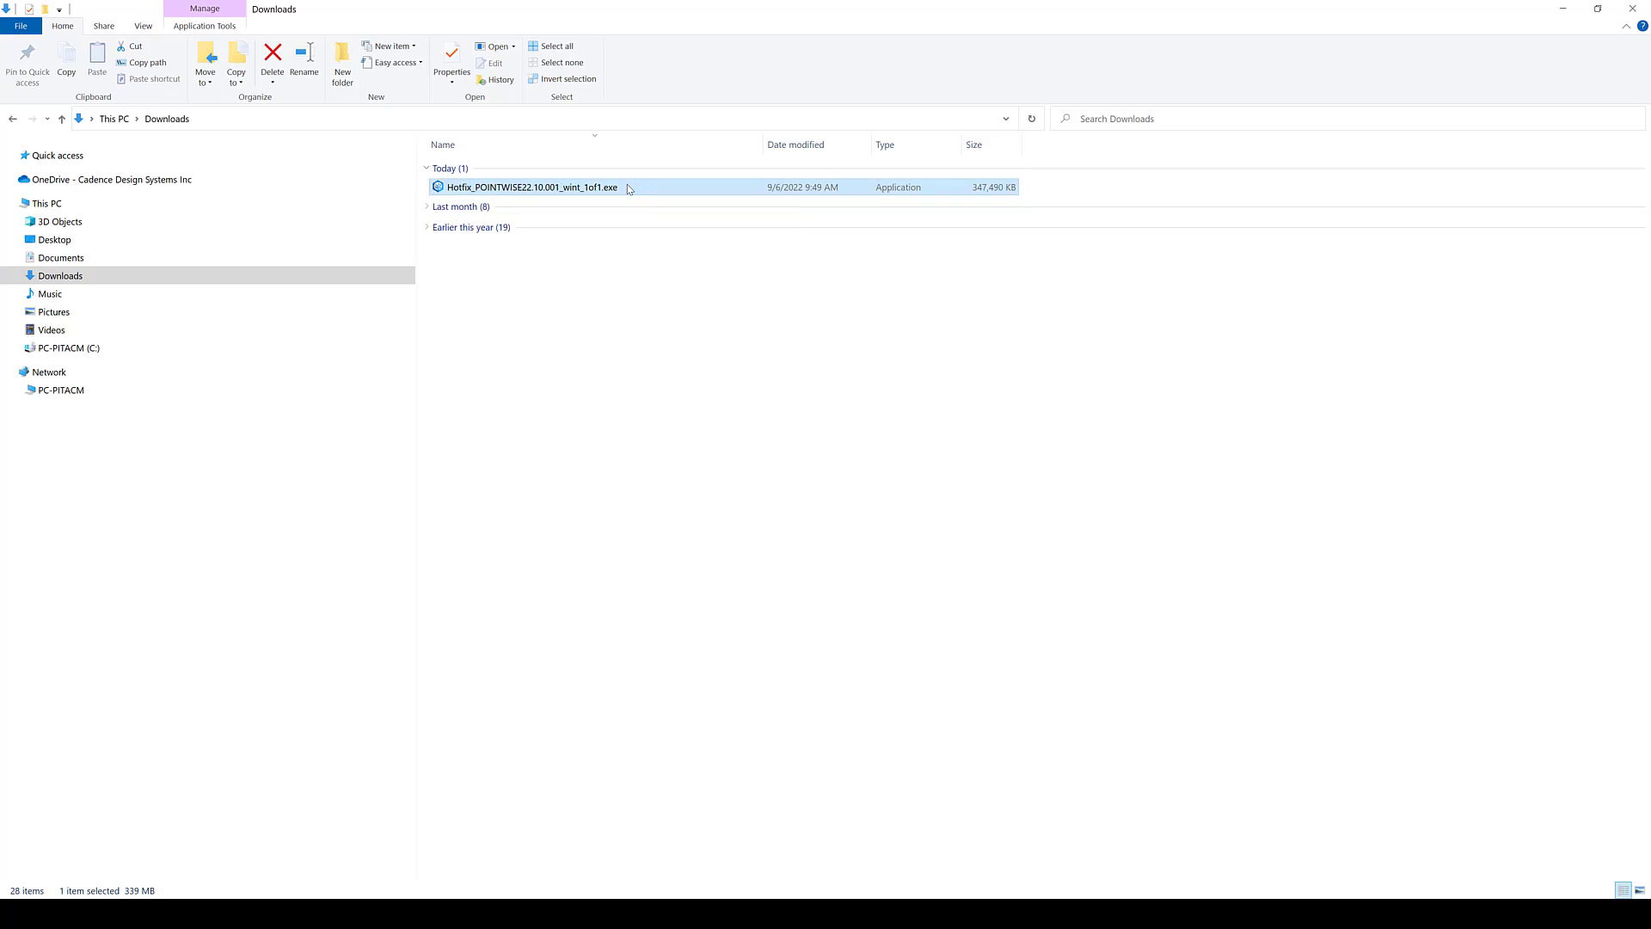
pyautogui.doubleClick(531, 187)
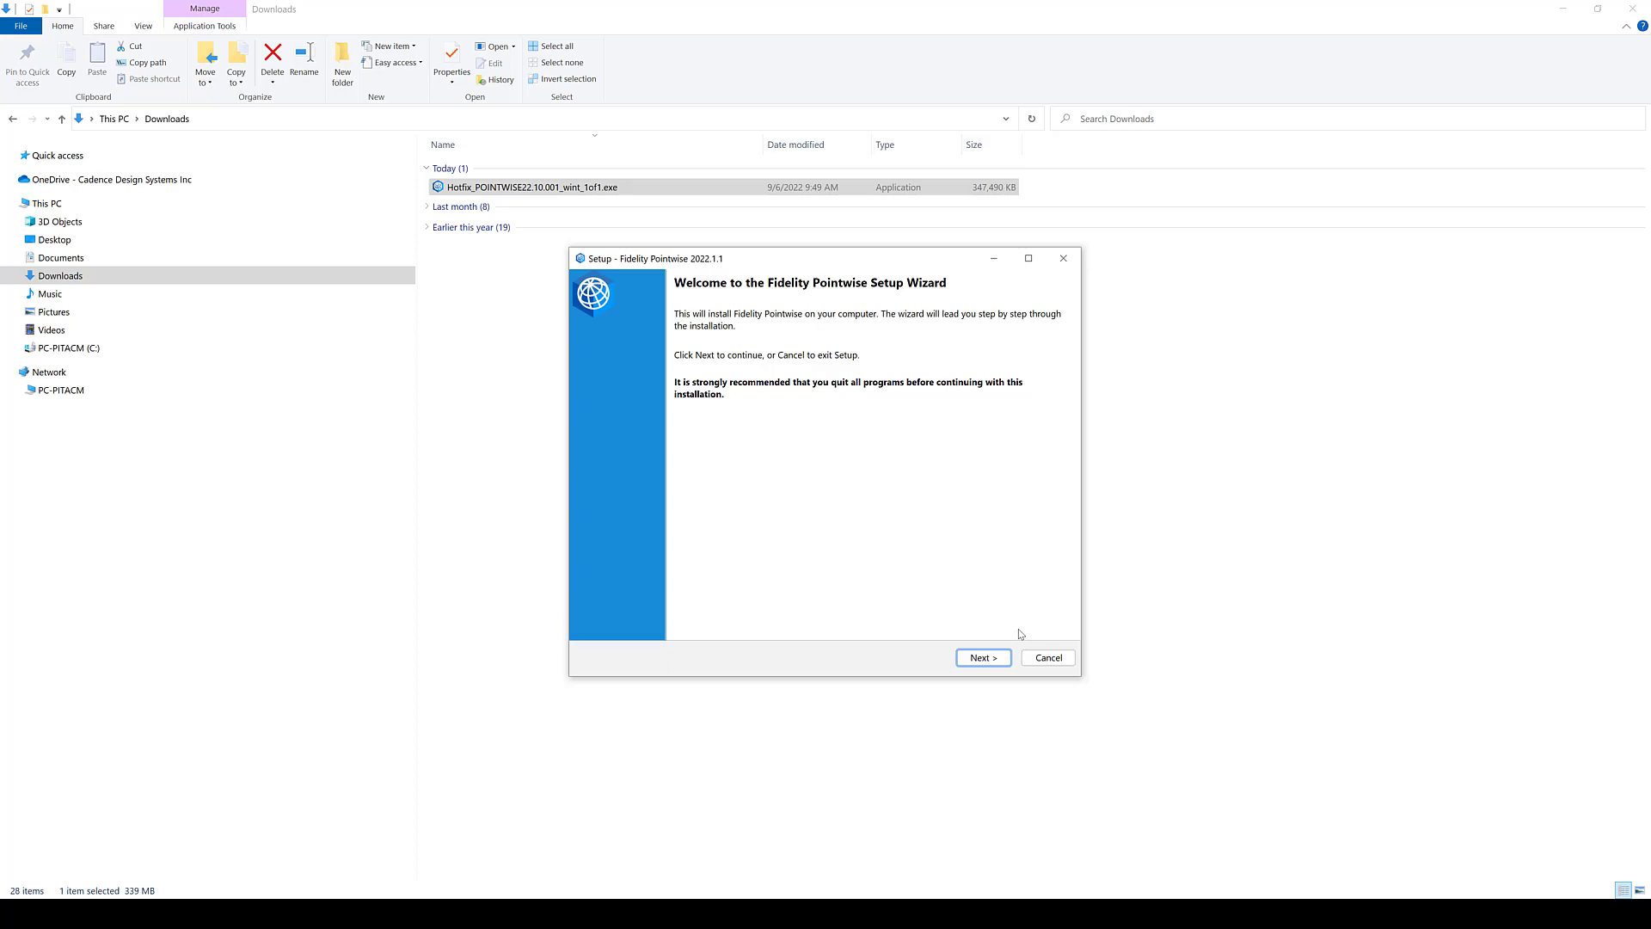
# - Advance past the welcome page and scroll the license agreement
pyautogui.click(982, 657)
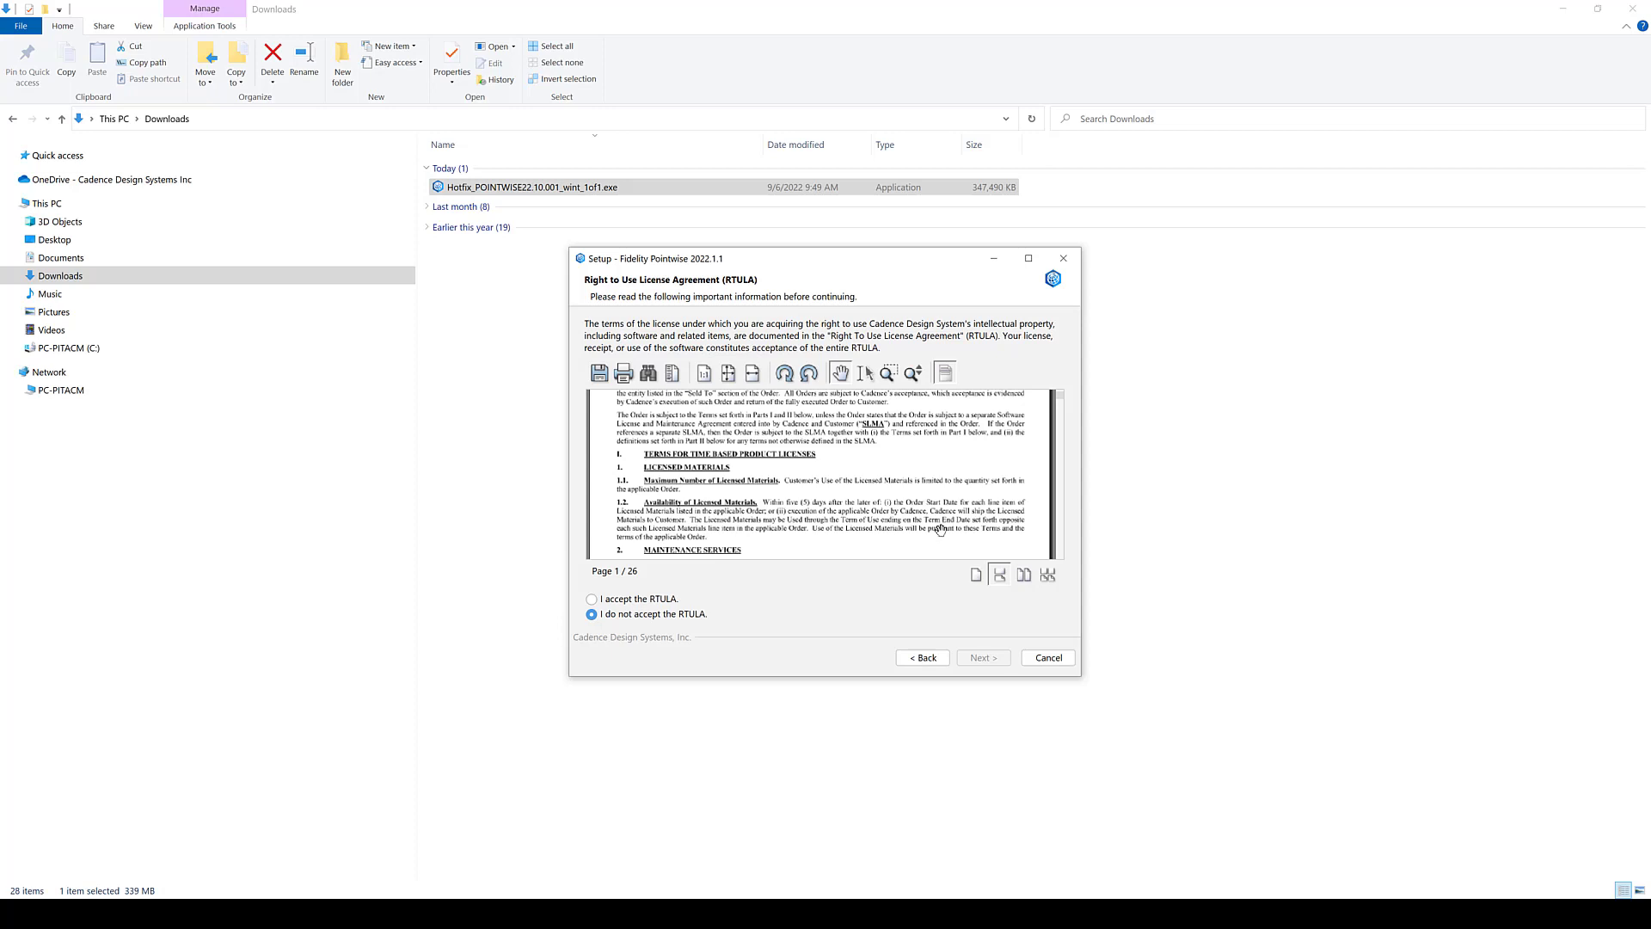
pyautogui.scroll(-3)
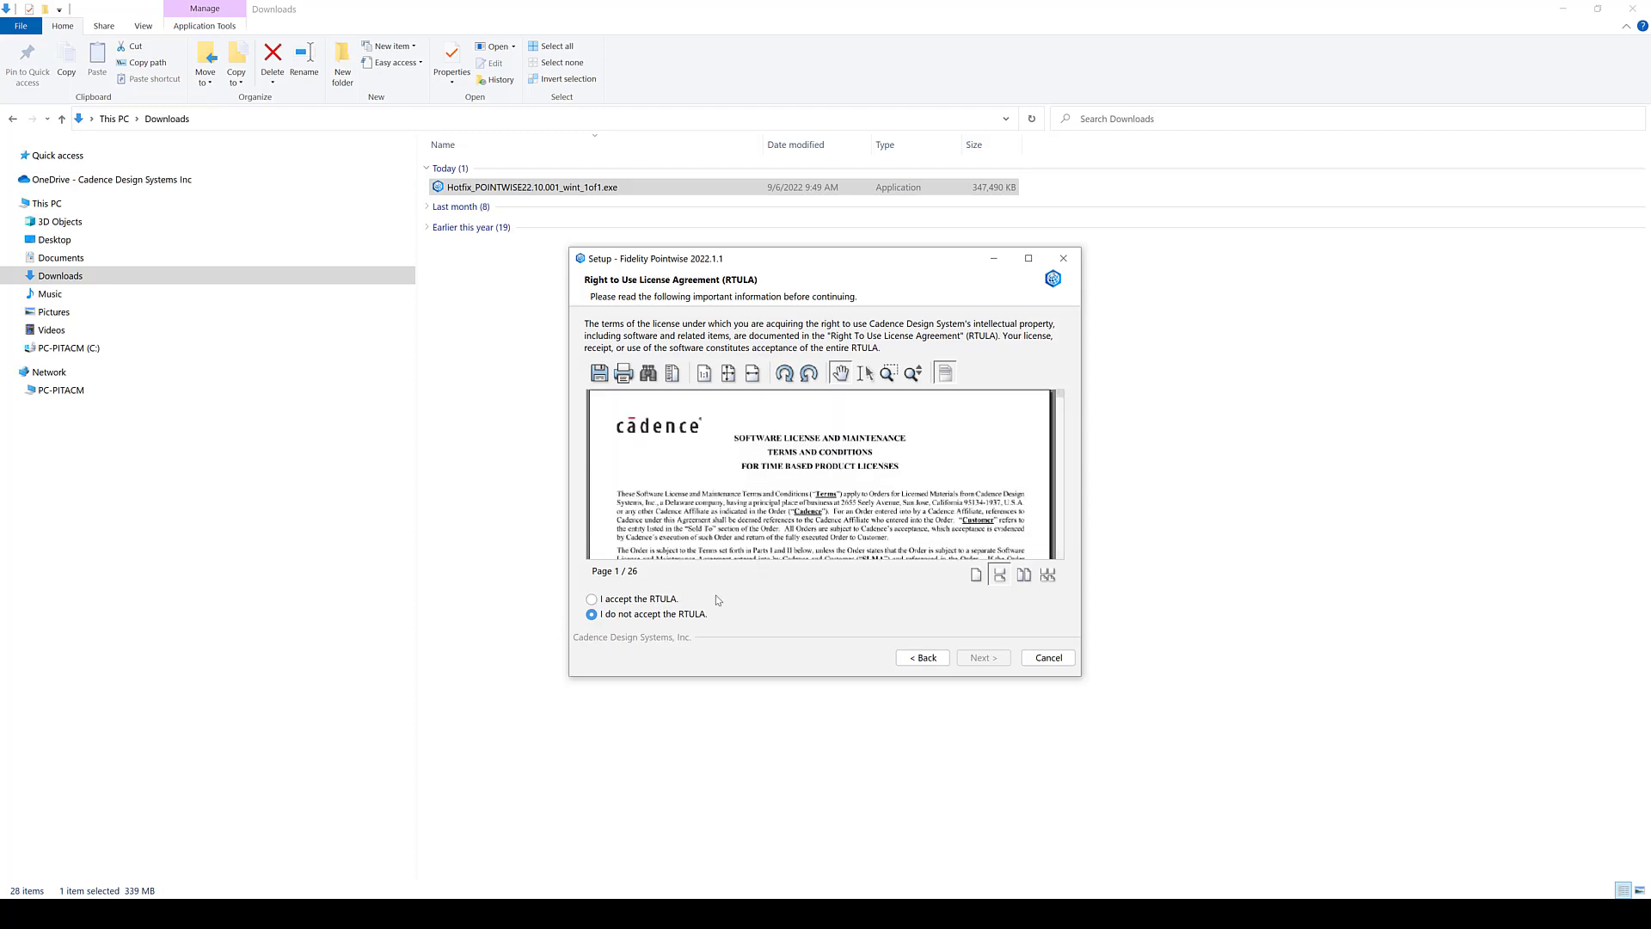
# - Accept the RTULA and continue to the destination directory page
pyautogui.click(592, 599)
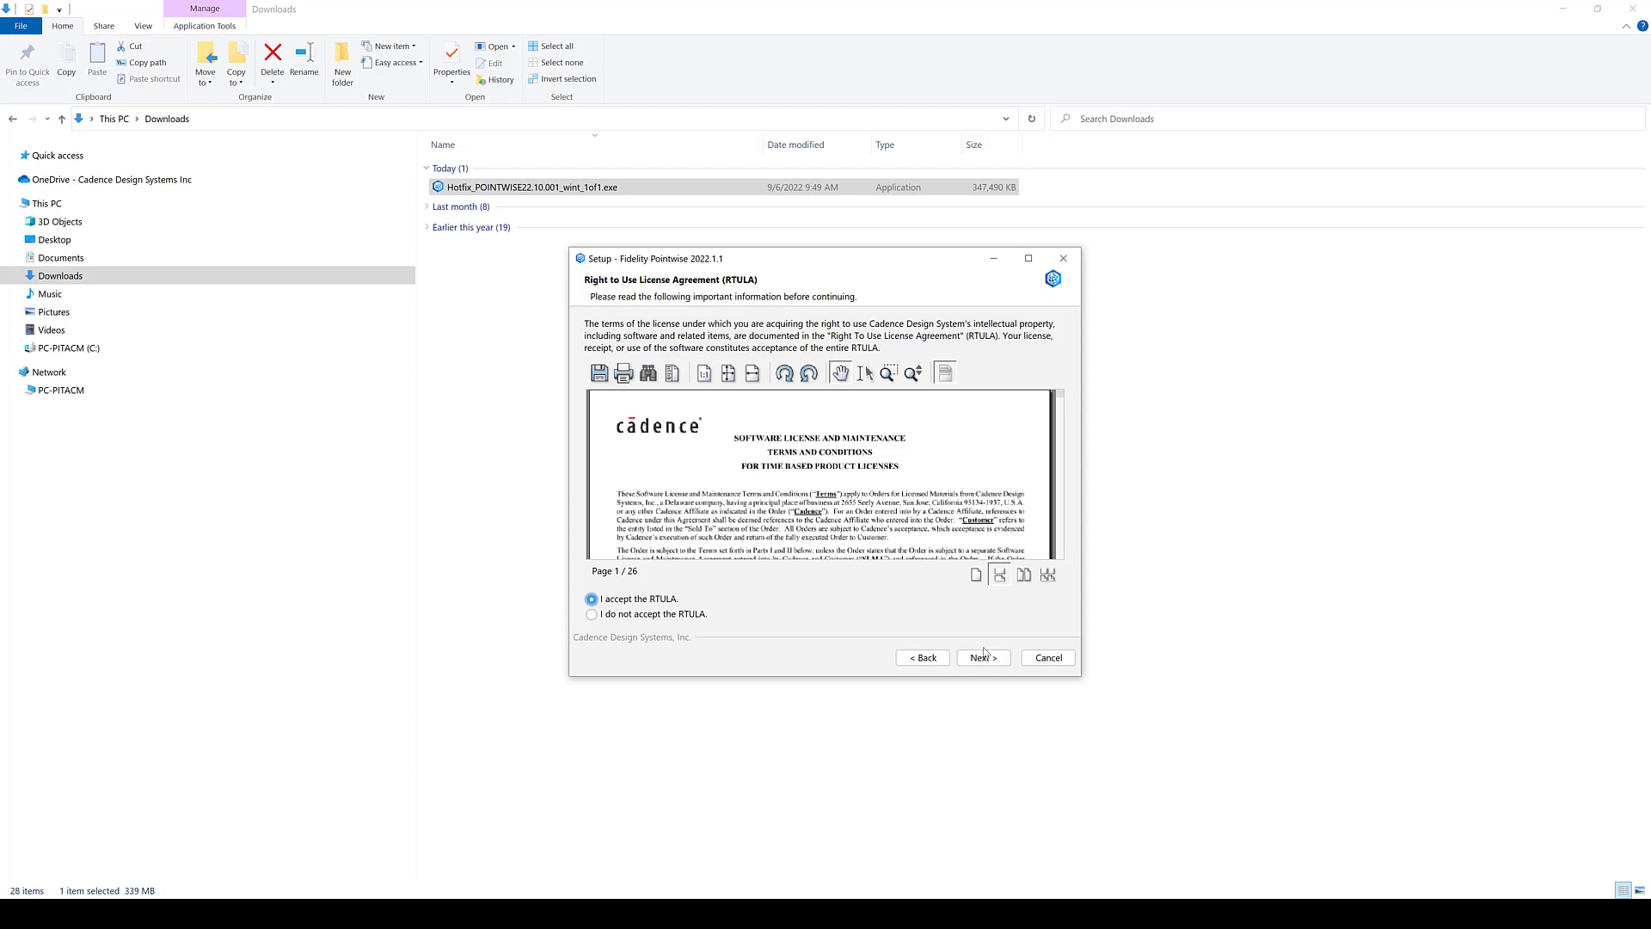
pyautogui.click(981, 657)
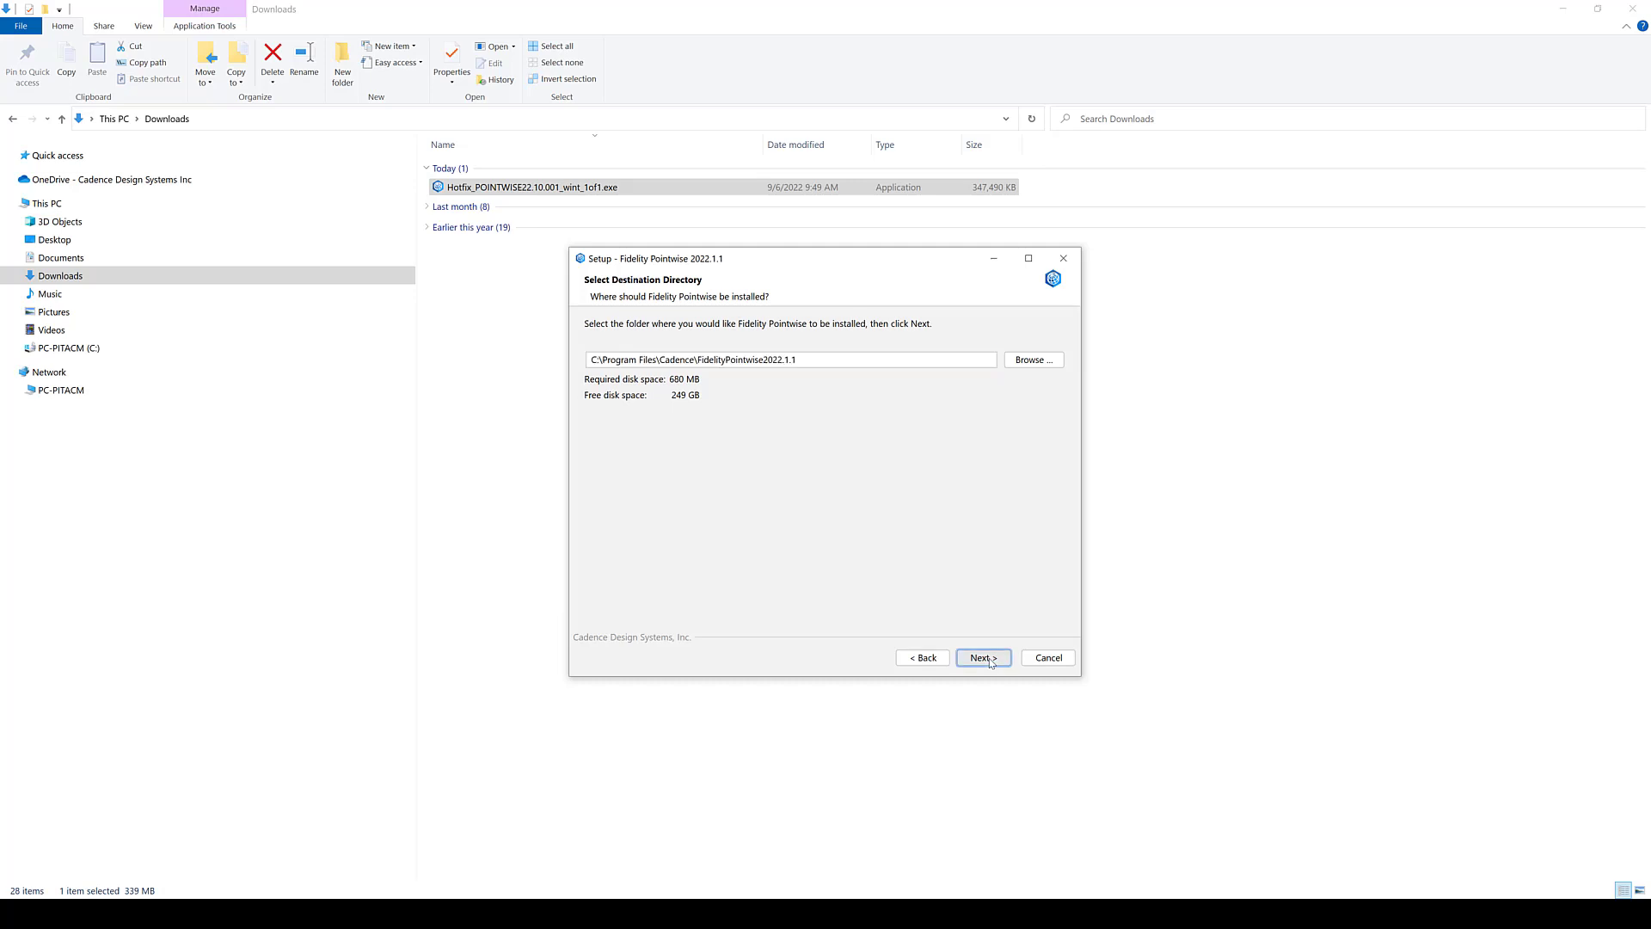
# - Keep the default install directory and Cadence Start Menu folder
pyautogui.click(981, 657)
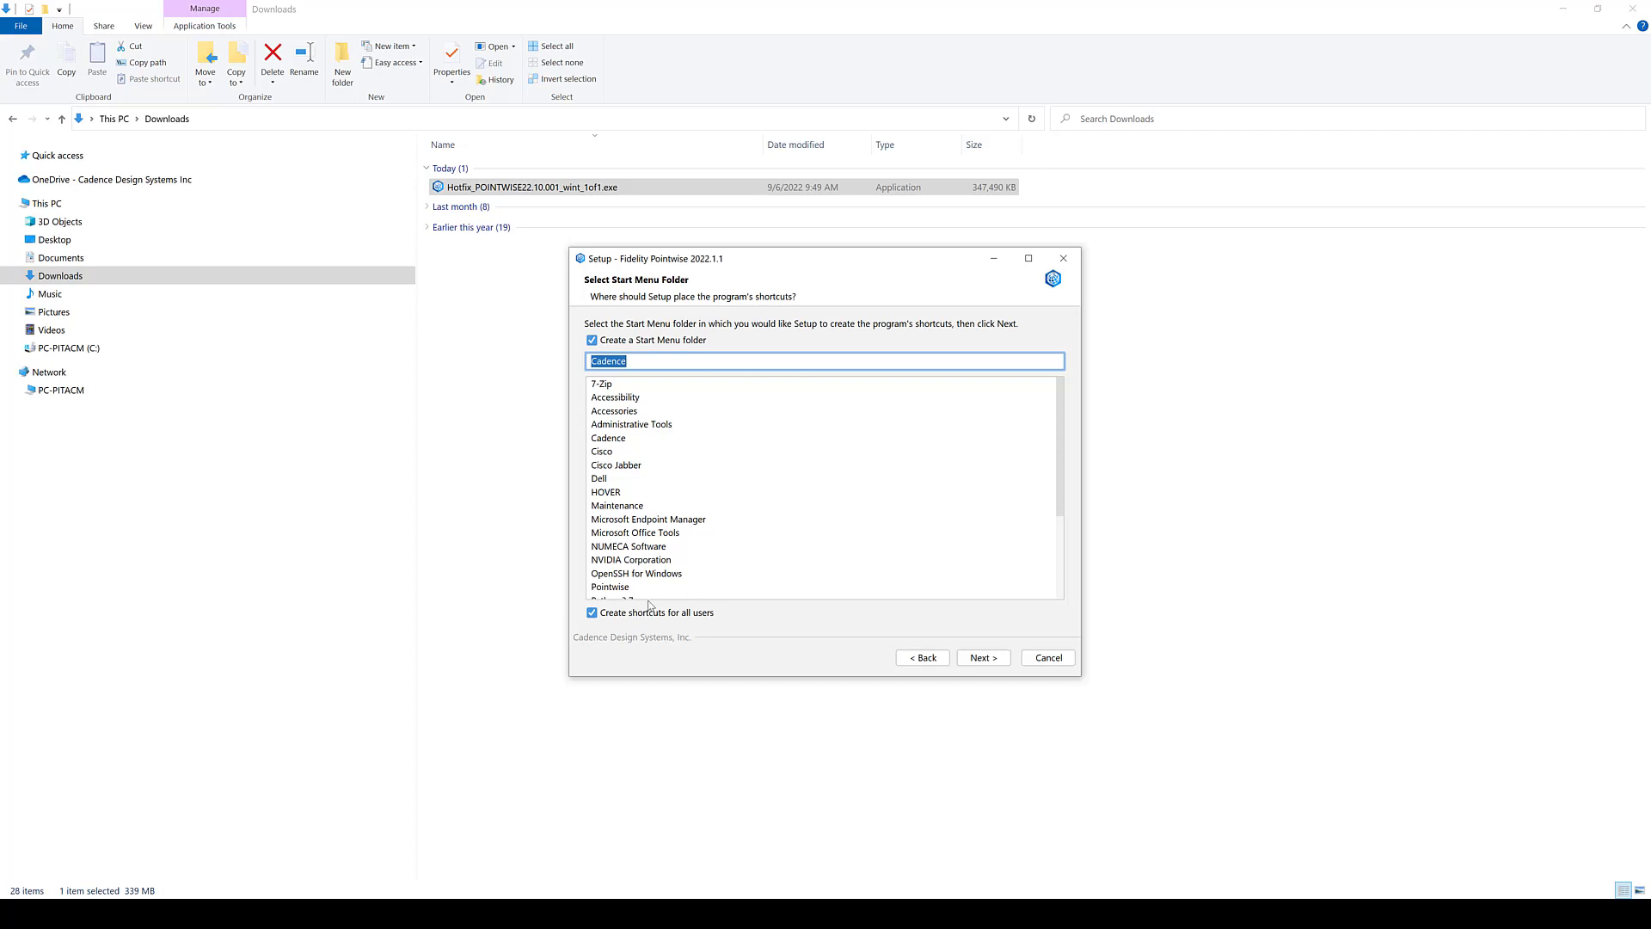
pyautogui.click(981, 657)
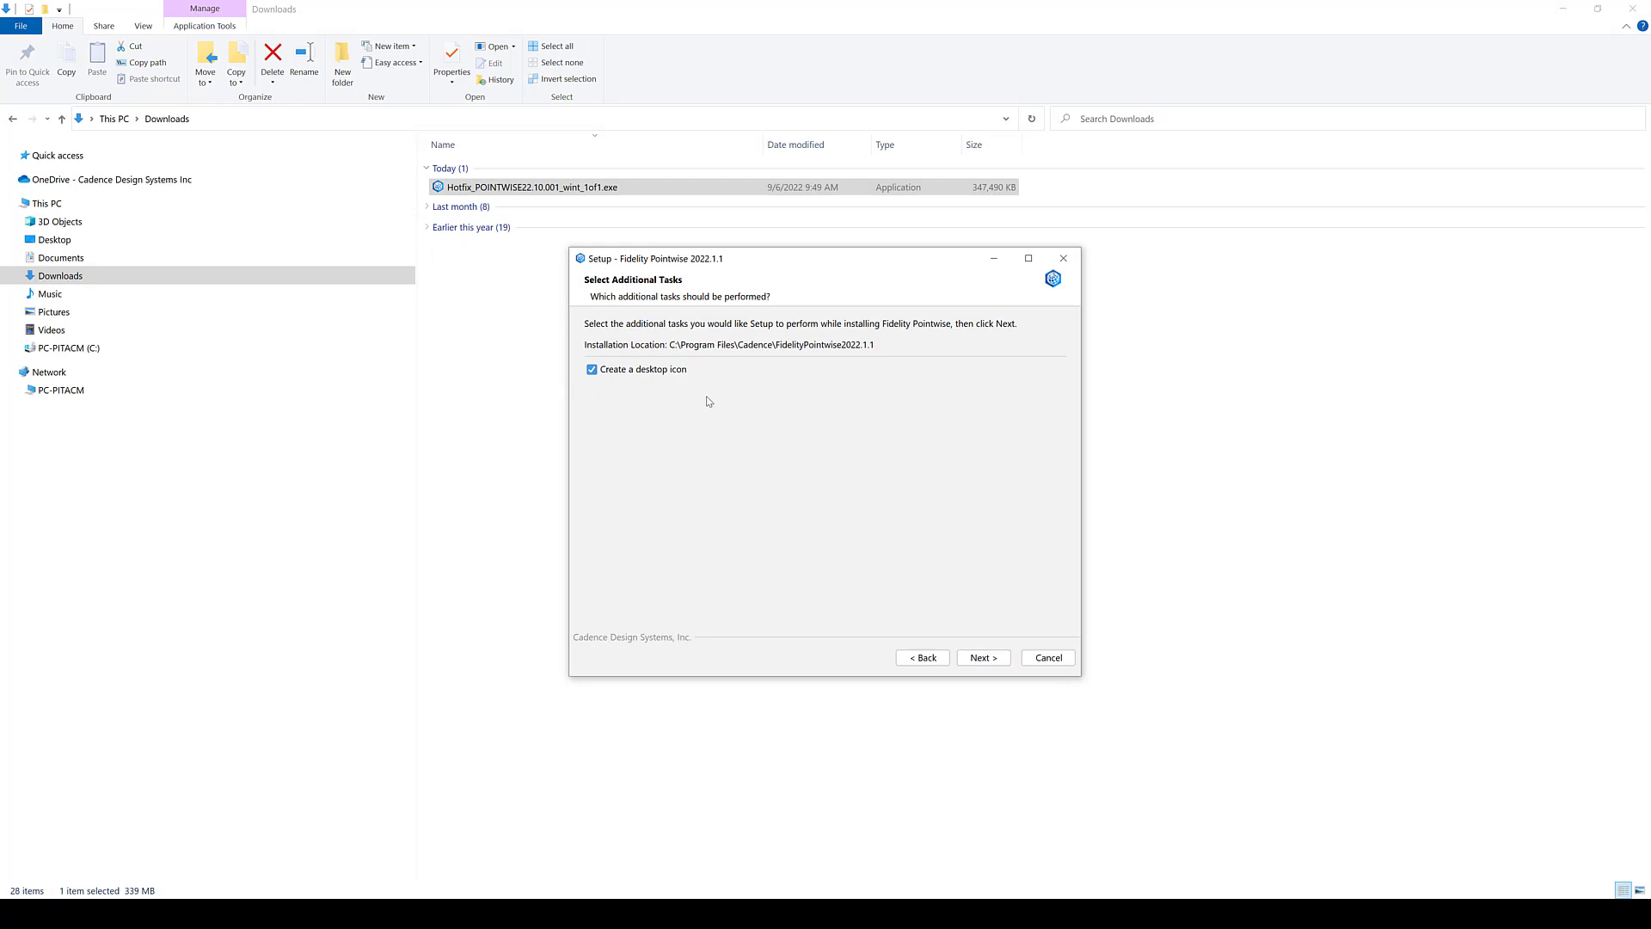
pyautogui.click(981, 657)
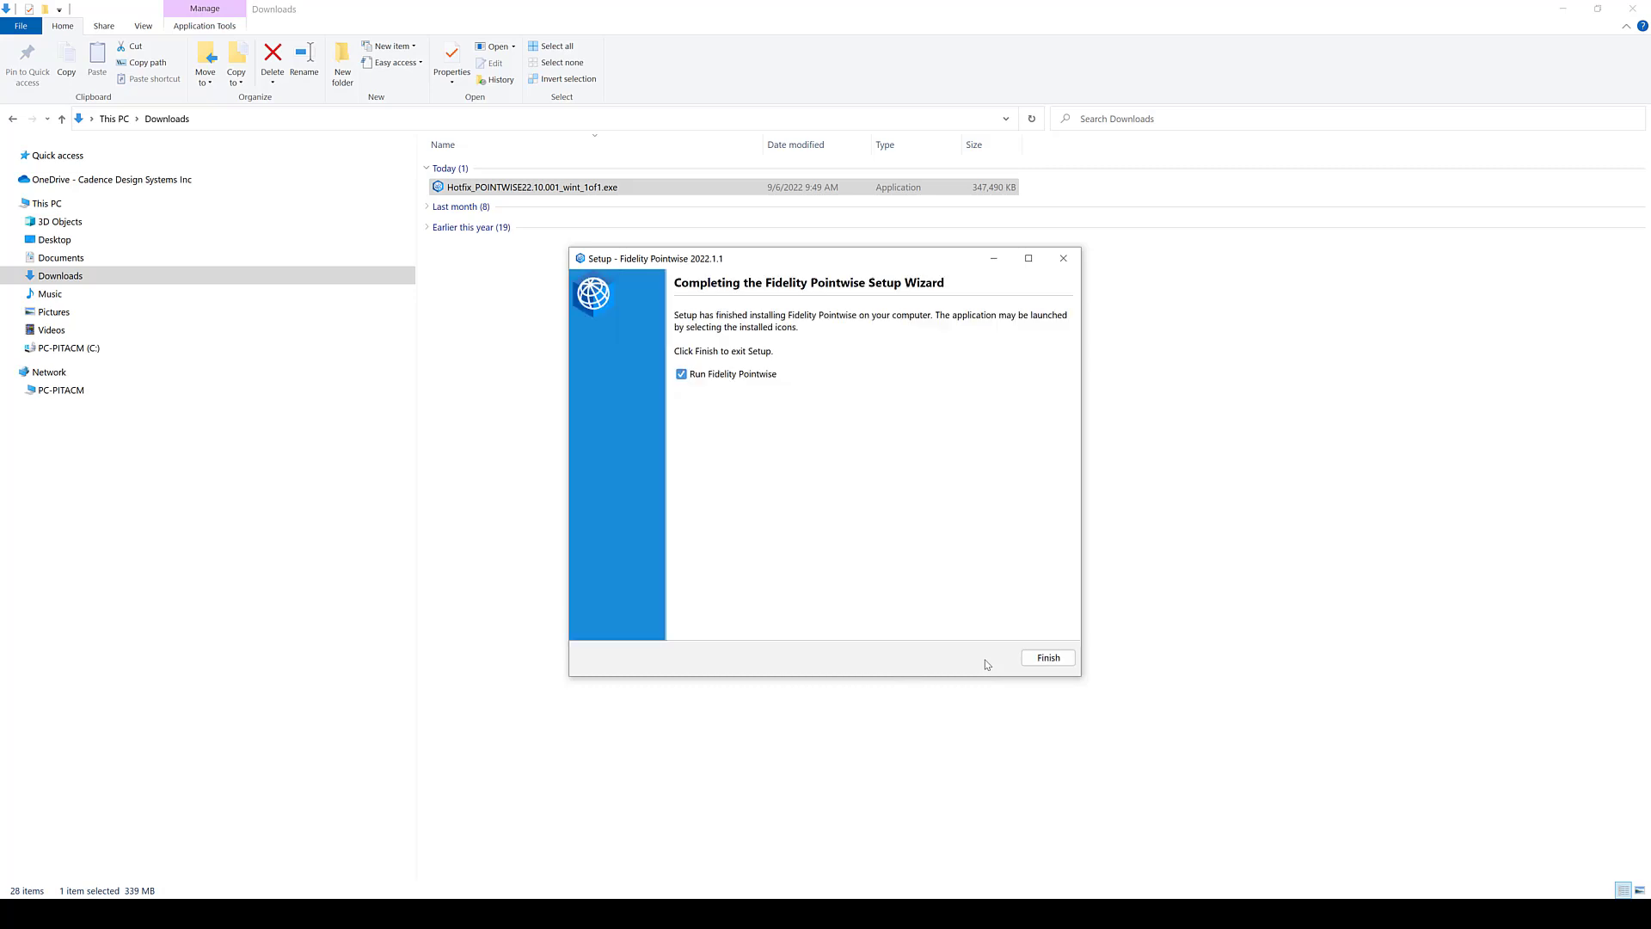
pyautogui.moveTo(967, 665)
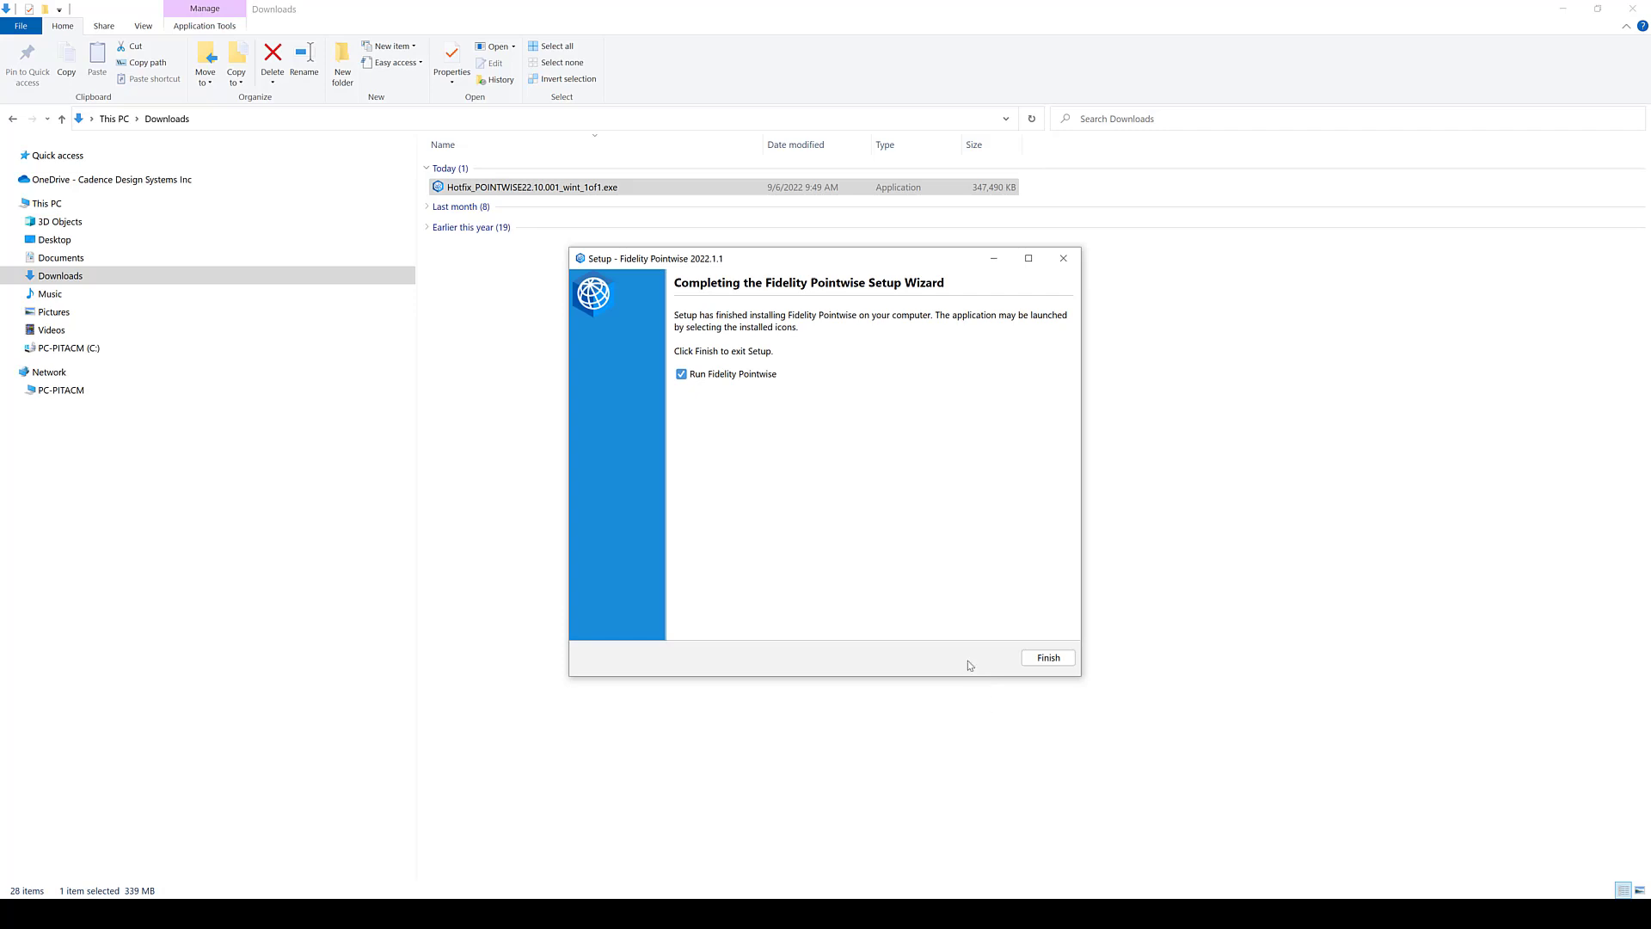
pyautogui.moveTo(713, 395)
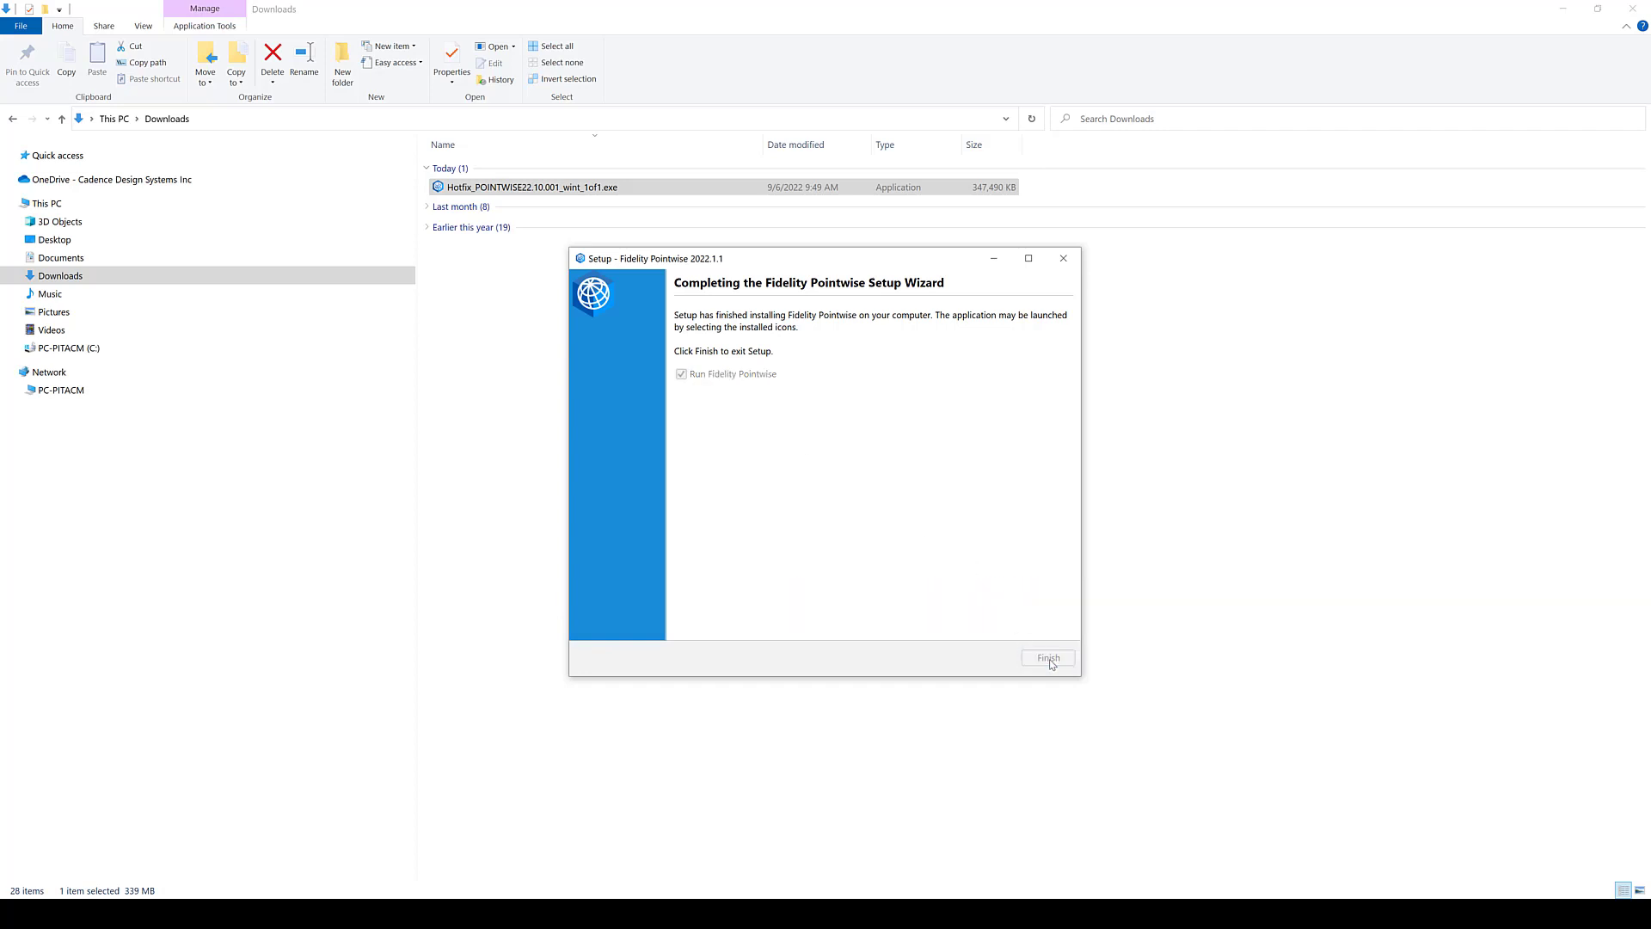
# - Finish setup with 'Run Fidelity Pointwise' checked, launching Pointwise
pyautogui.click(1046, 657)
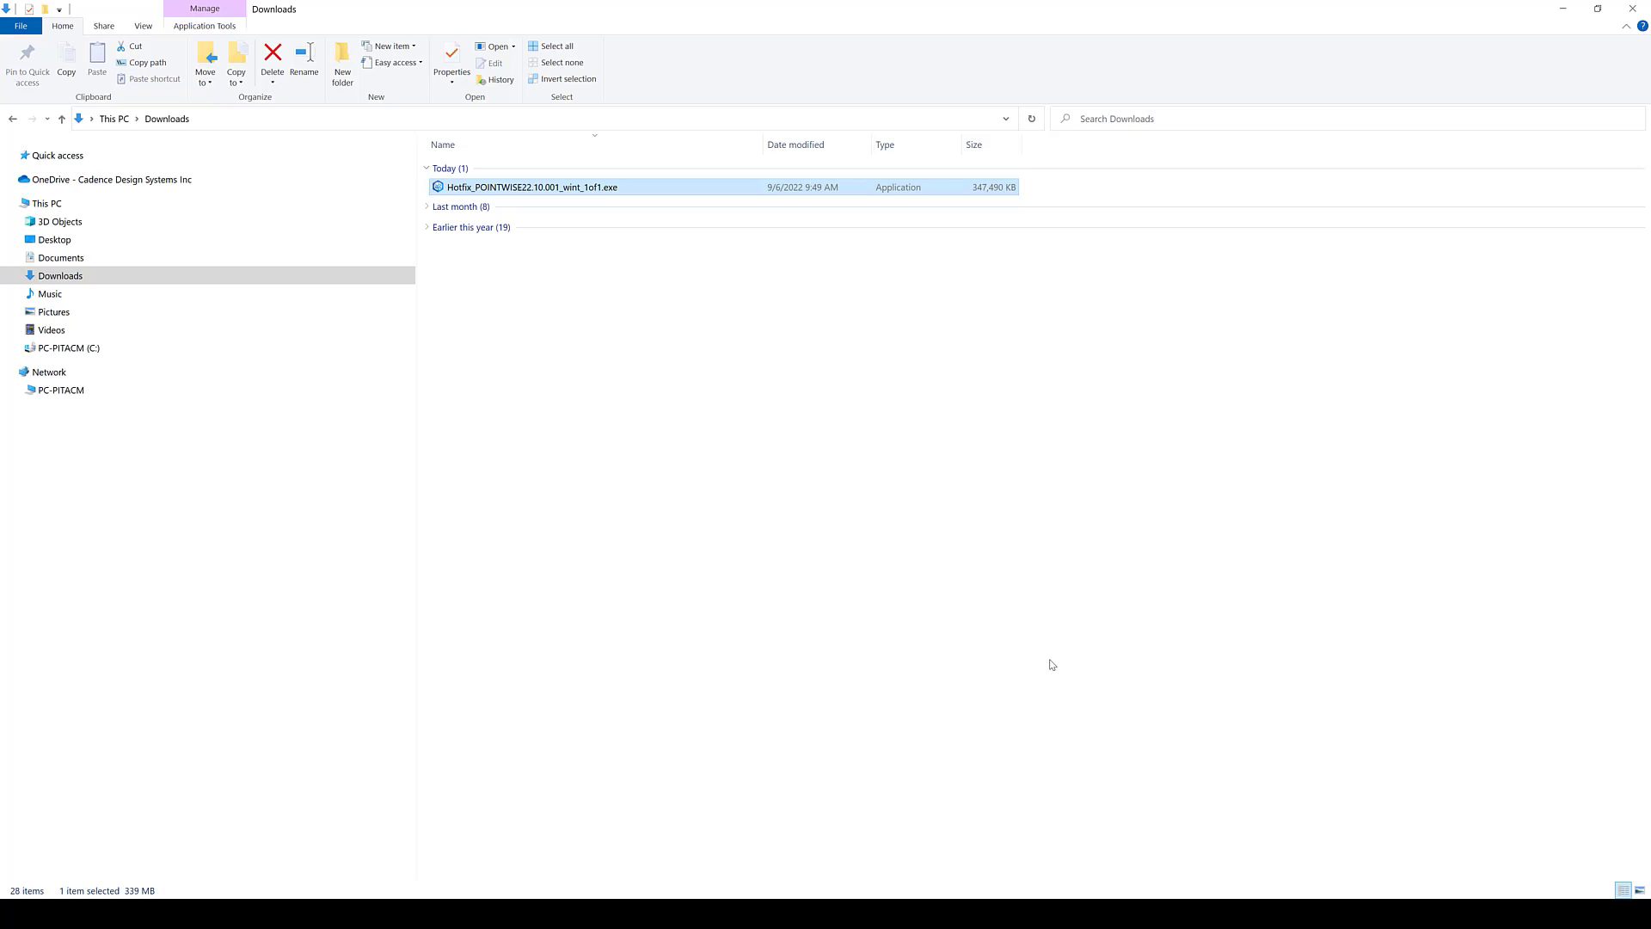
pyautogui.doubleClick(531, 187)
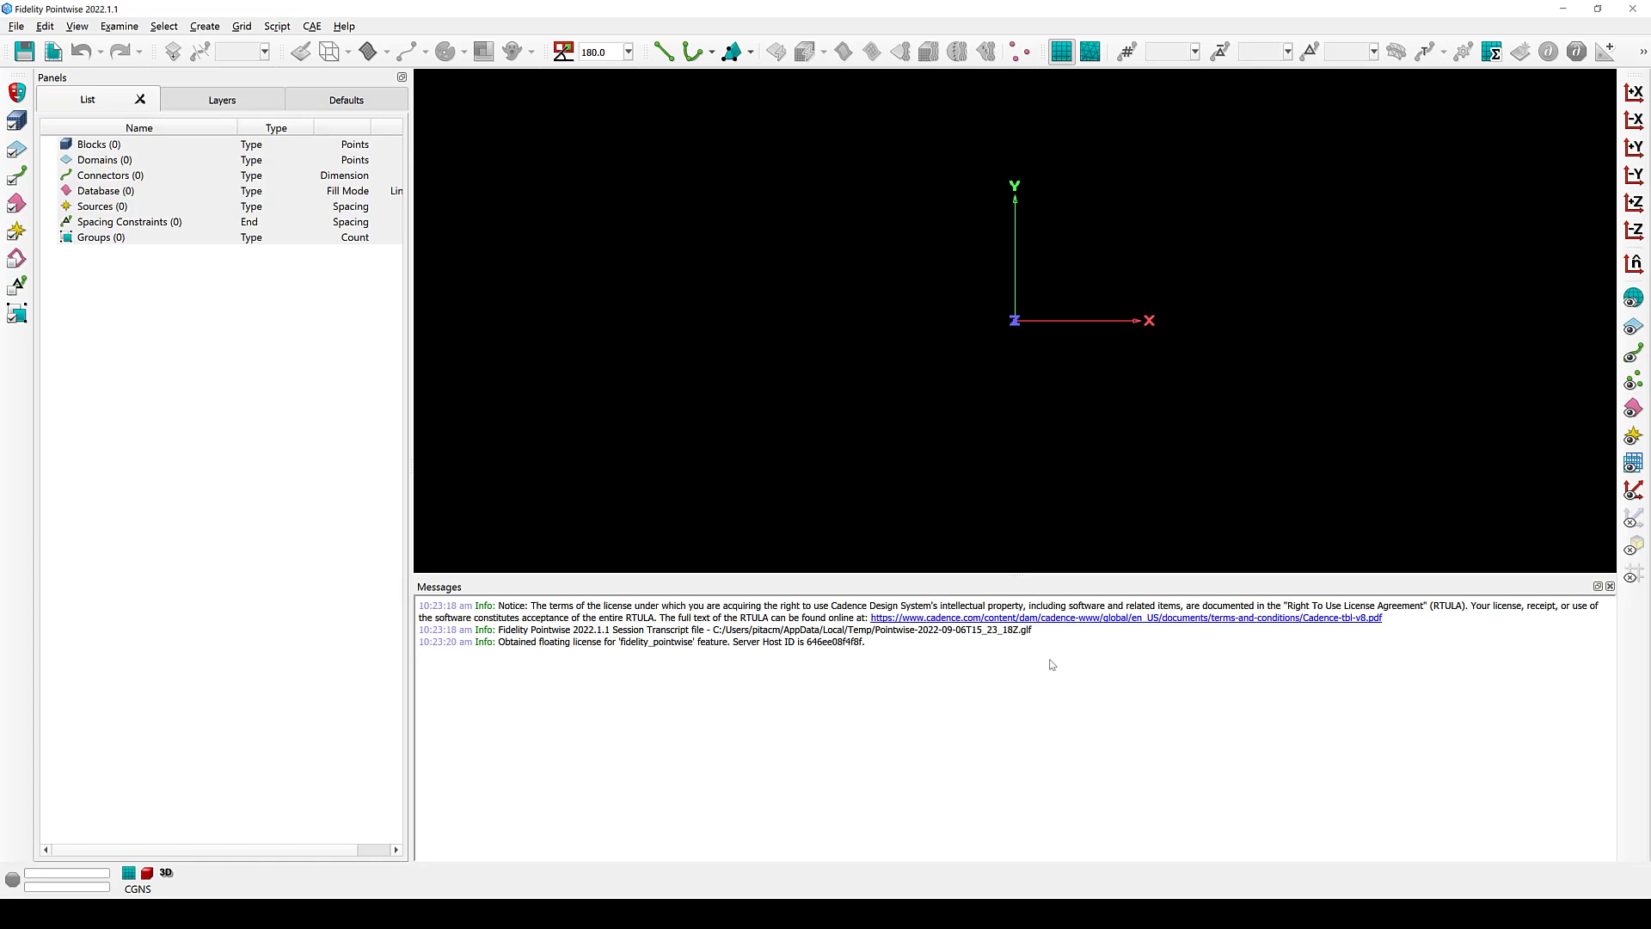